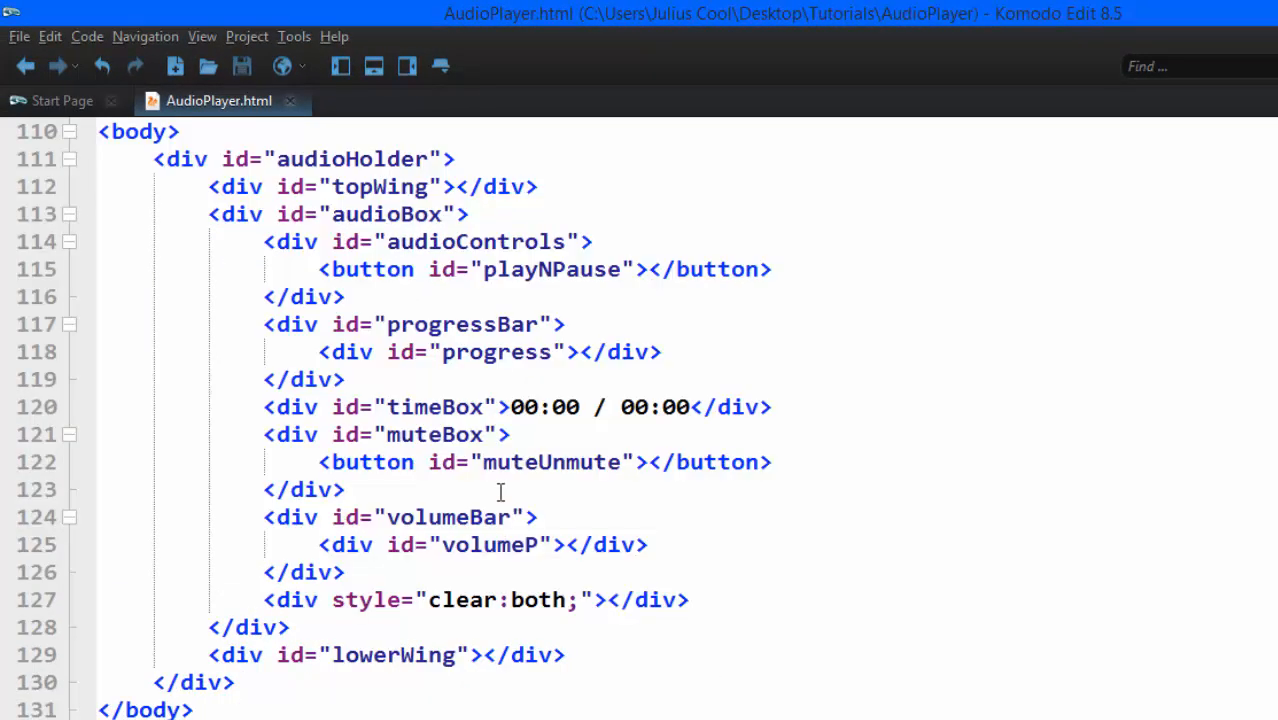
# Step: Add muteUnmute.addEventListener("click", function(event){}, false); below the playNPause listener
pyautogui.doubleClick(549, 462)
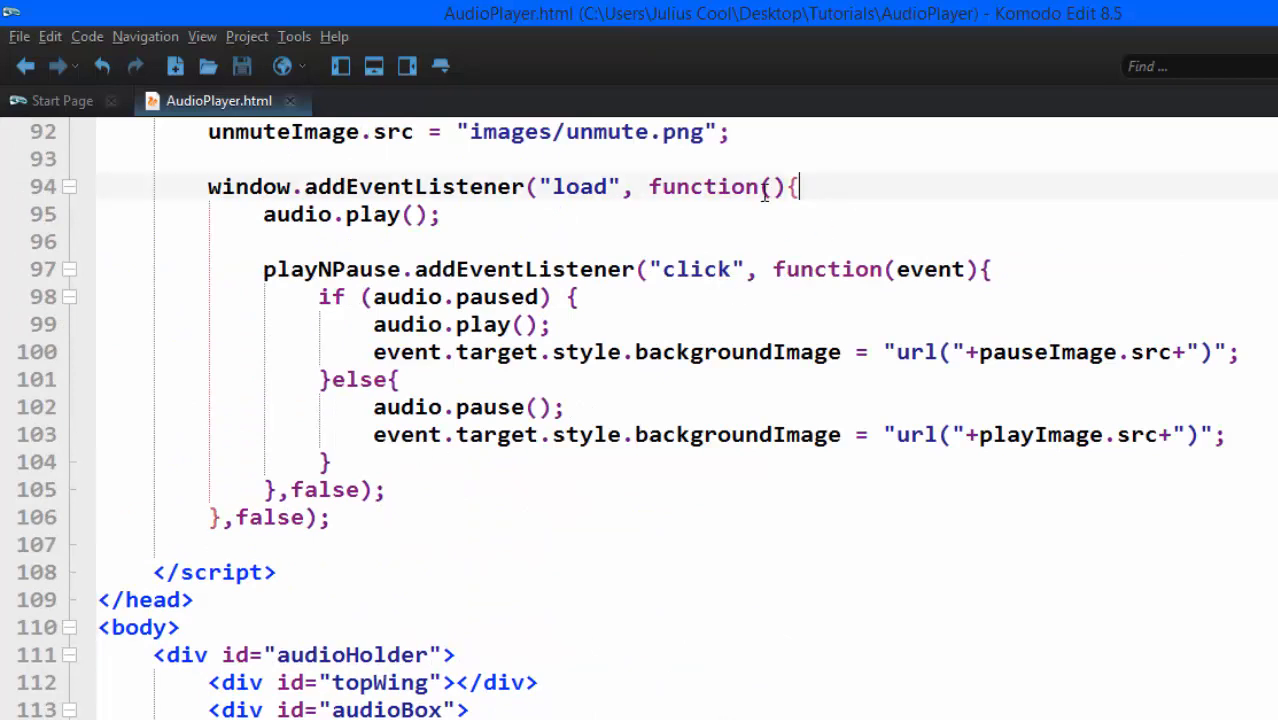
pyautogui.doubleClick(578, 186)
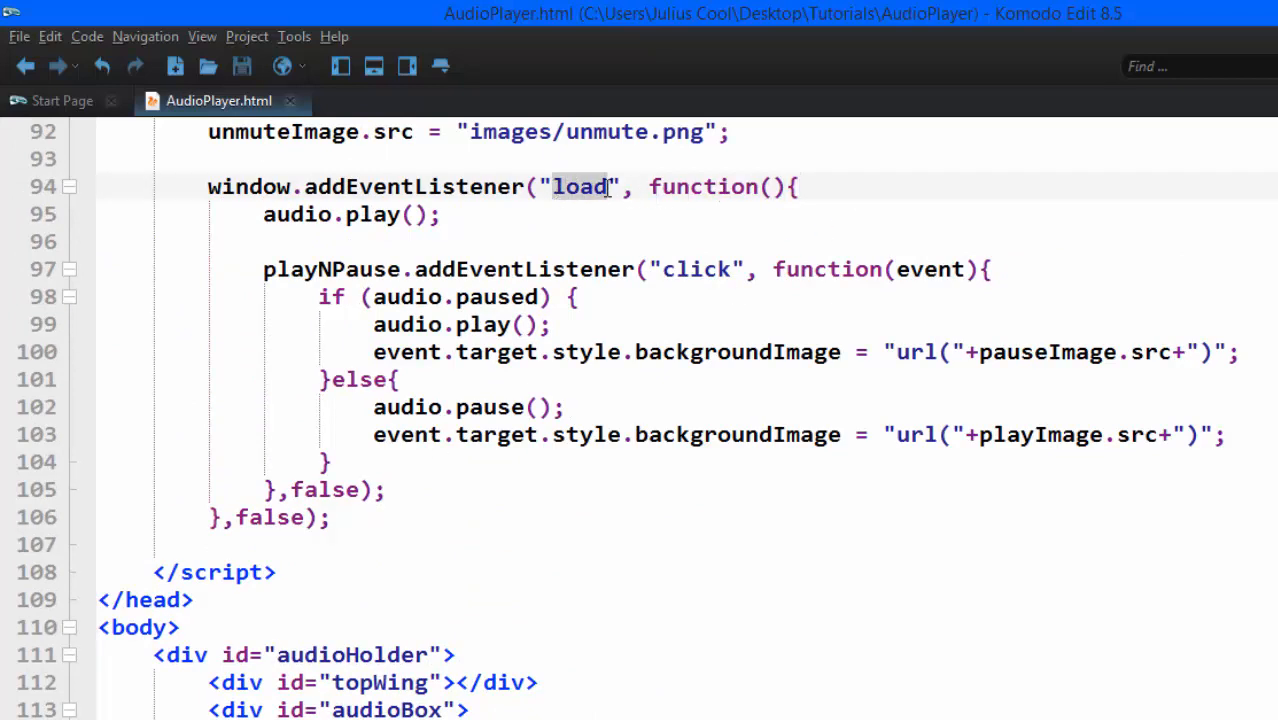
pyautogui.write('muteUnmute.')
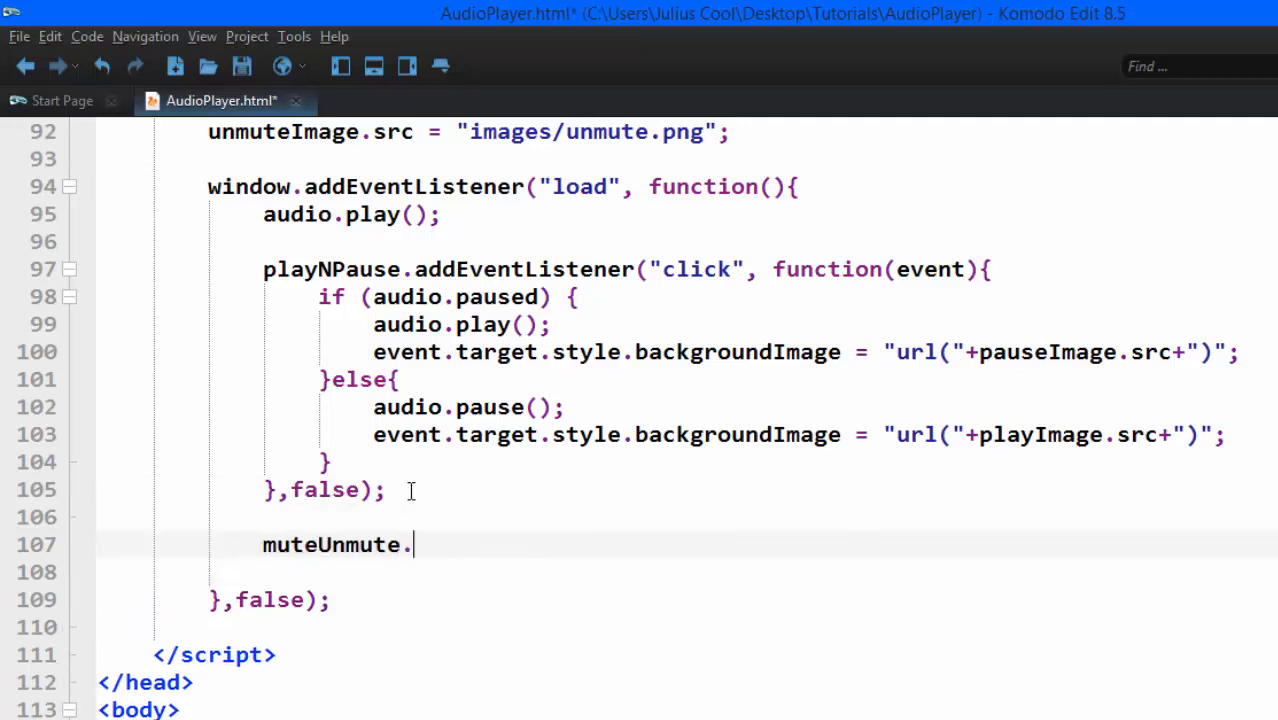
pyautogui.write('addEventListener')
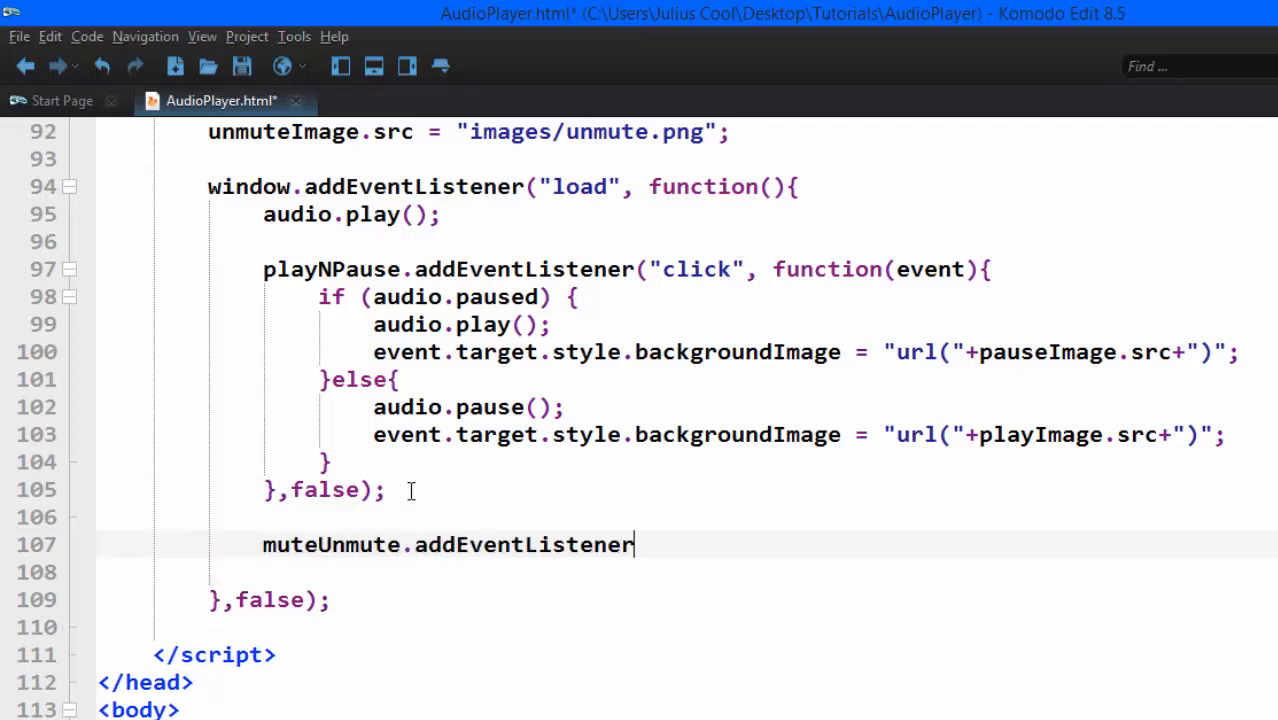
pyautogui.write('("cli")')
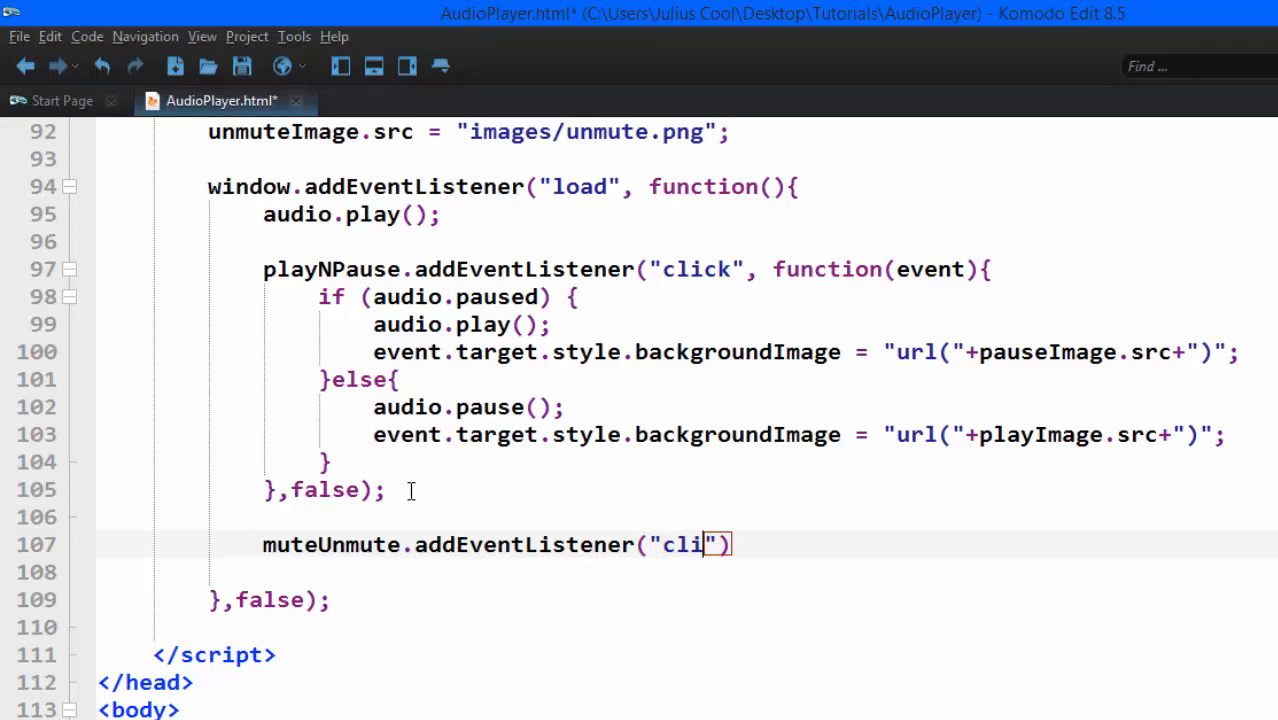
pyautogui.write('ck", function(){})')
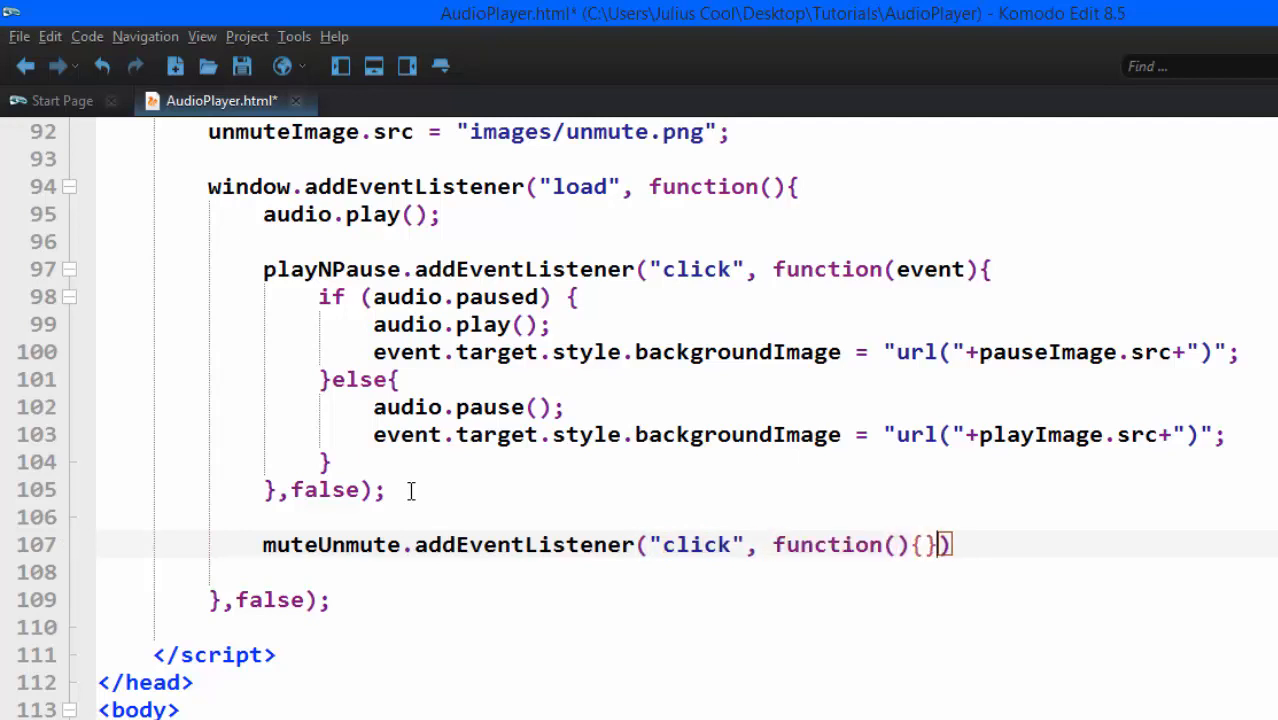
pyautogui.write(',false);')
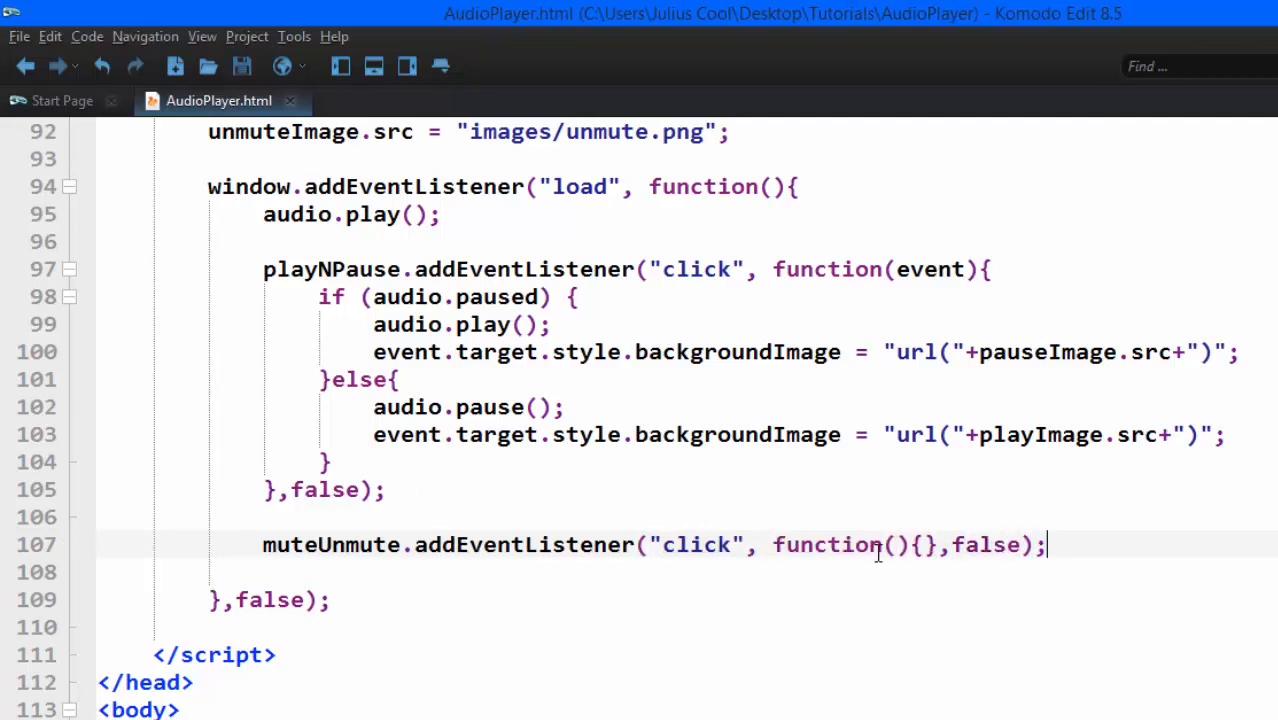
pyautogui.write('event')
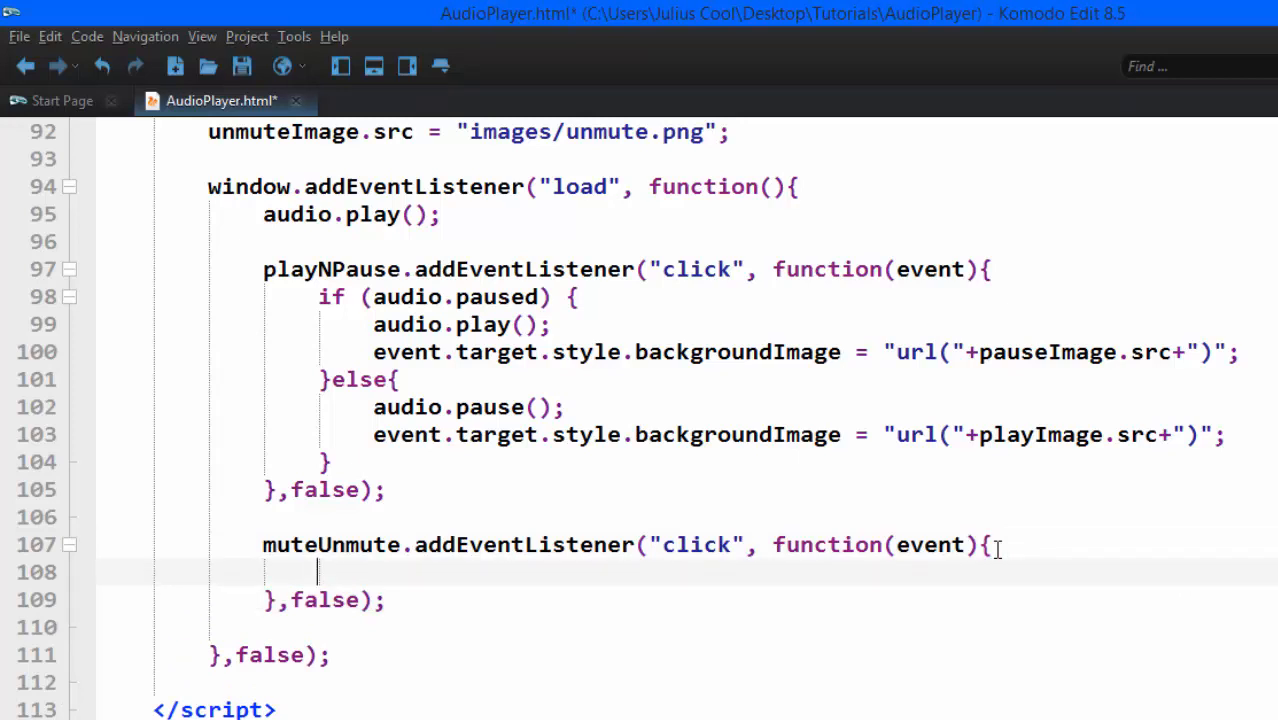
# Step: Write if(audio.muted) audio.muted = false; else audio.muted = true; inside the listener
pyautogui.write('if(')
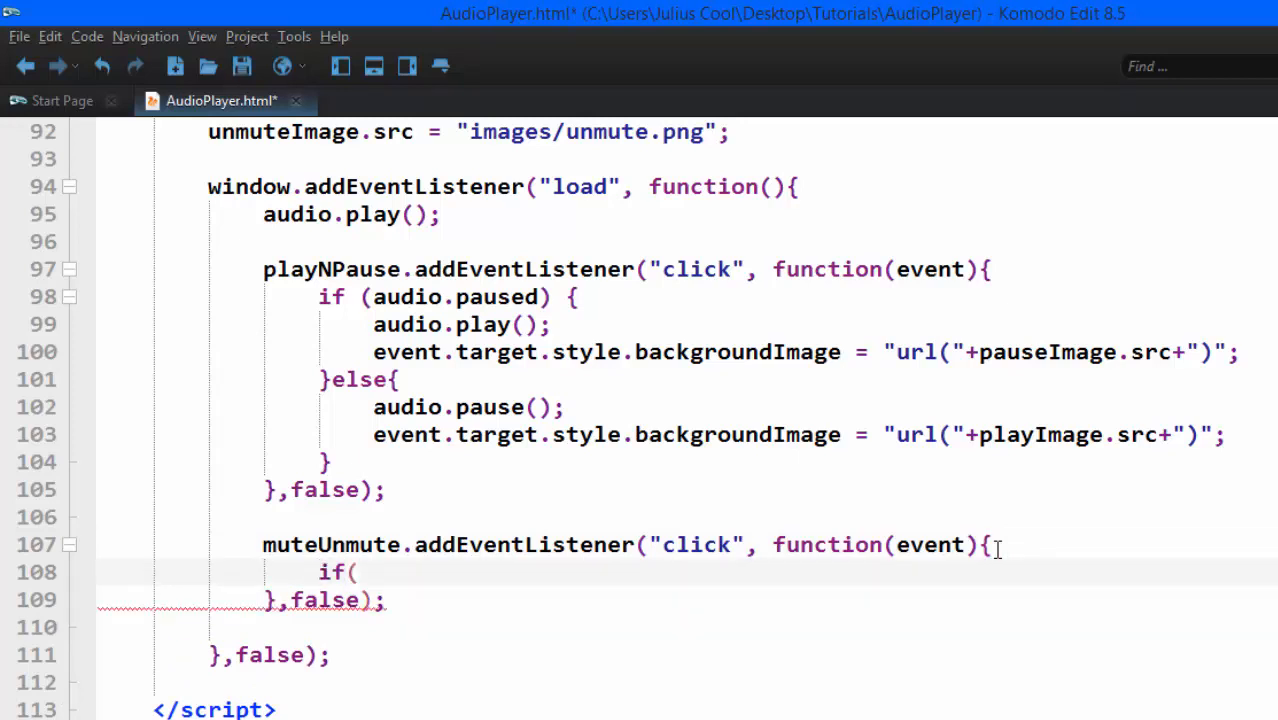
pyautogui.write('audio.m)')
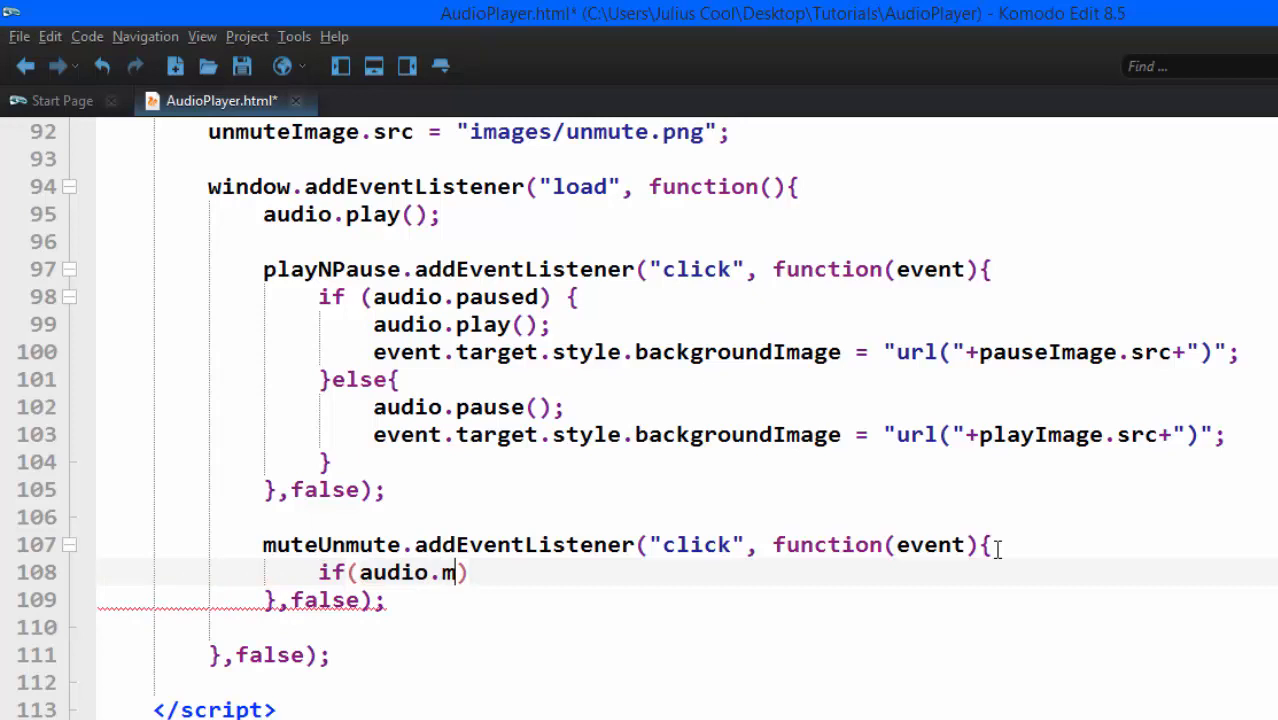
pyautogui.write('uted')
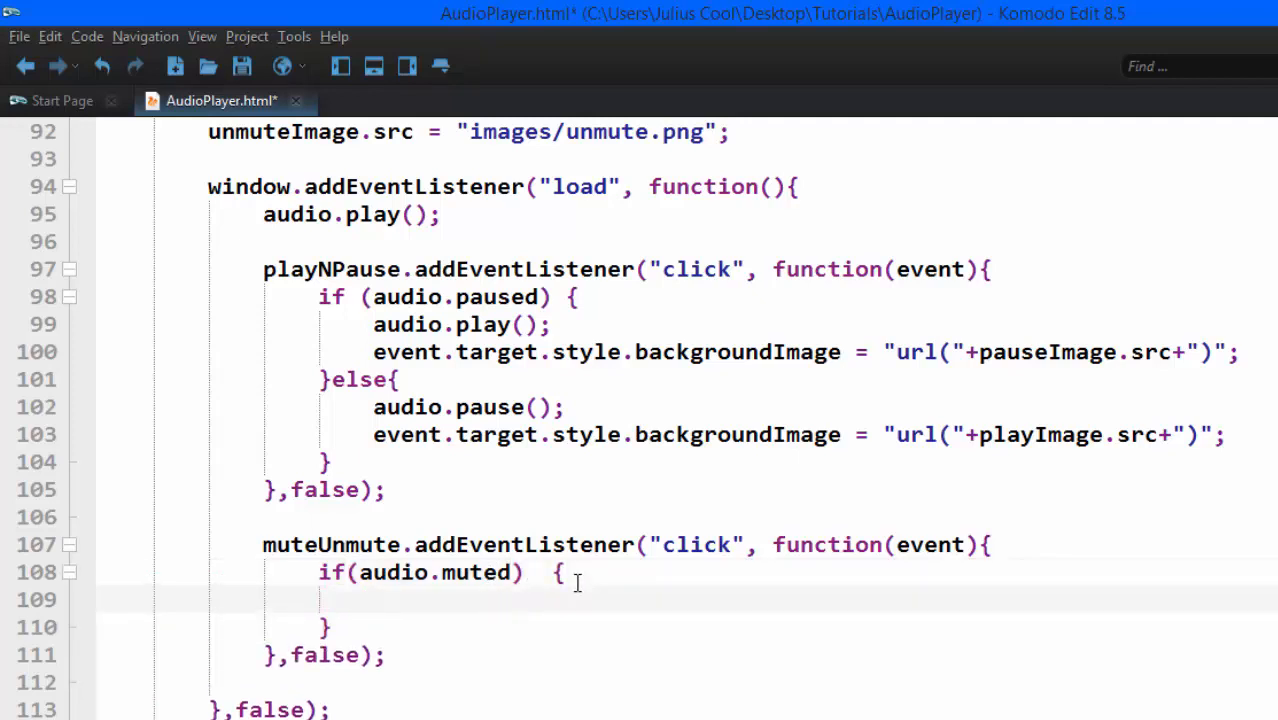
pyautogui.write('audio.muted')
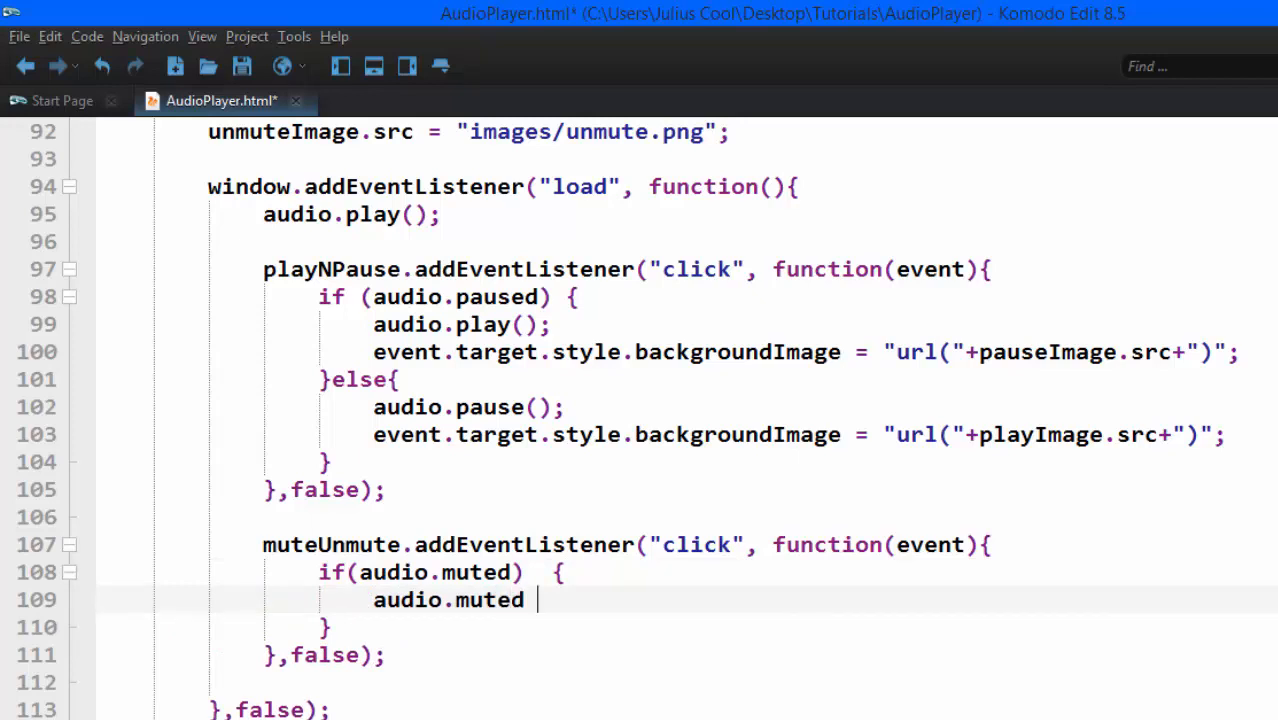
pyautogui.write('= false;')
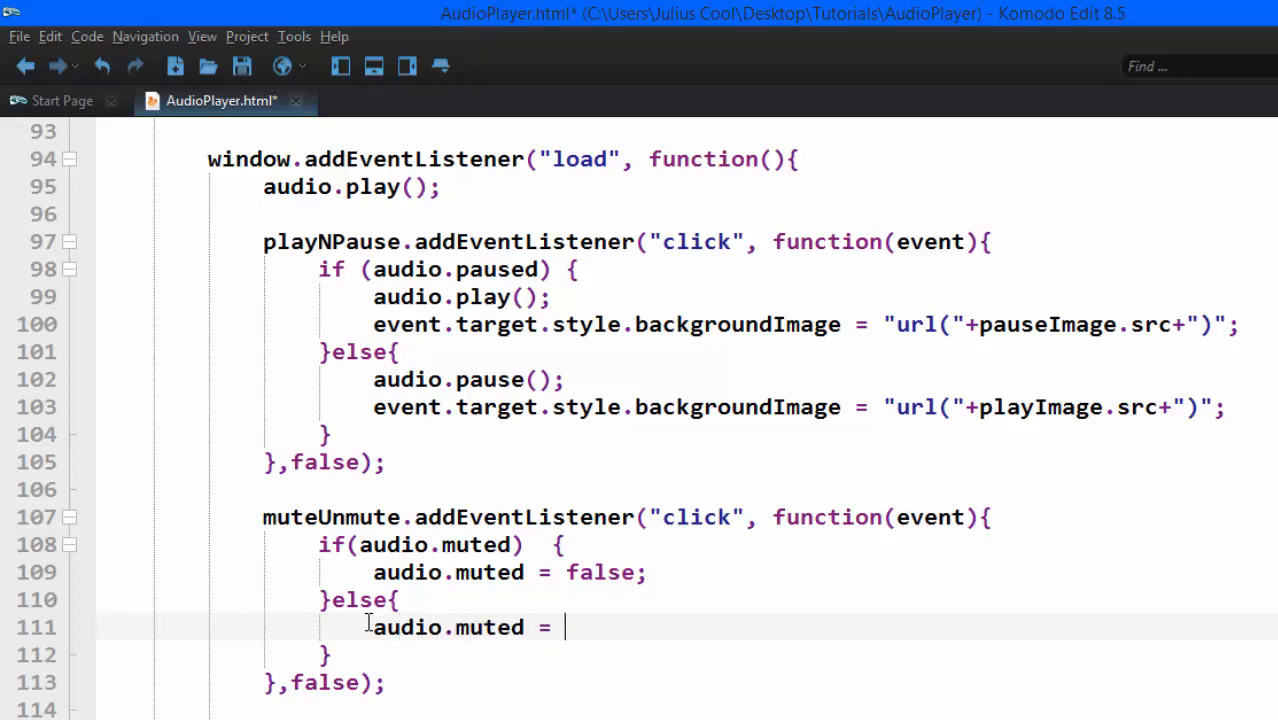
pyautogui.write('true;')
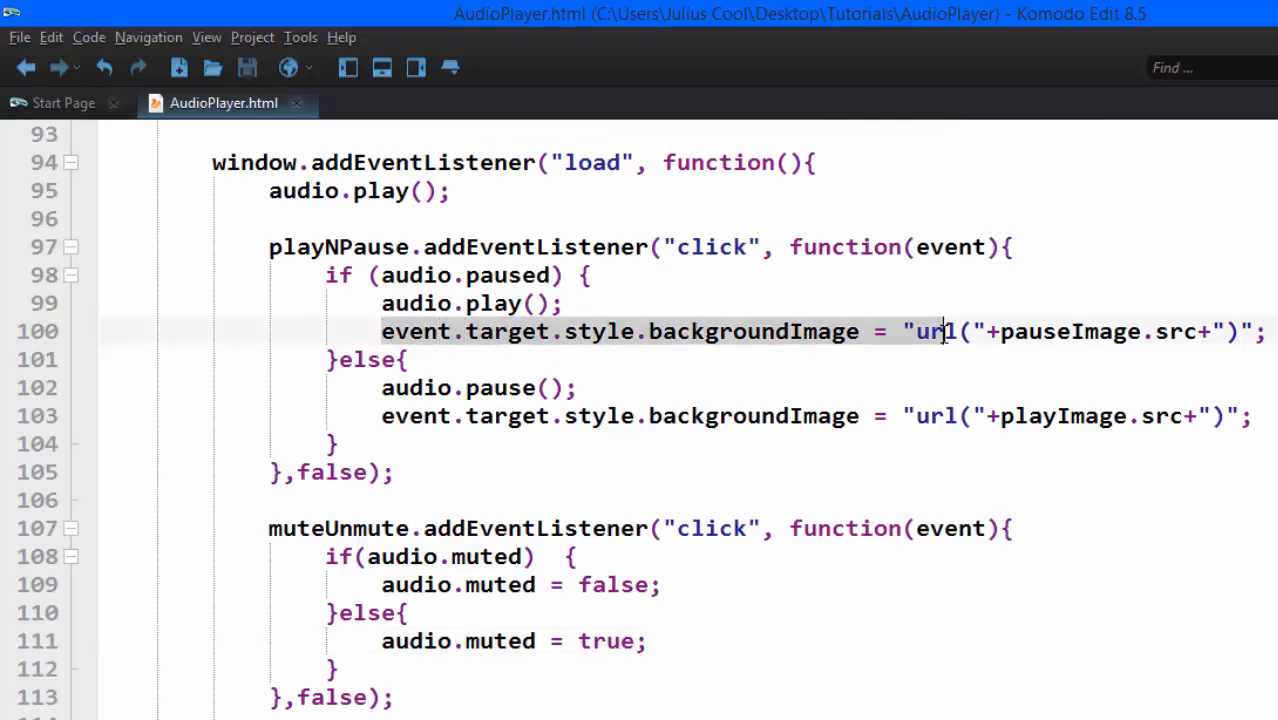
# Step: After audio.muted = false, set event.target.style.backgroundImage to "url("+muteImage.src+")"
pyautogui.click(662, 585)
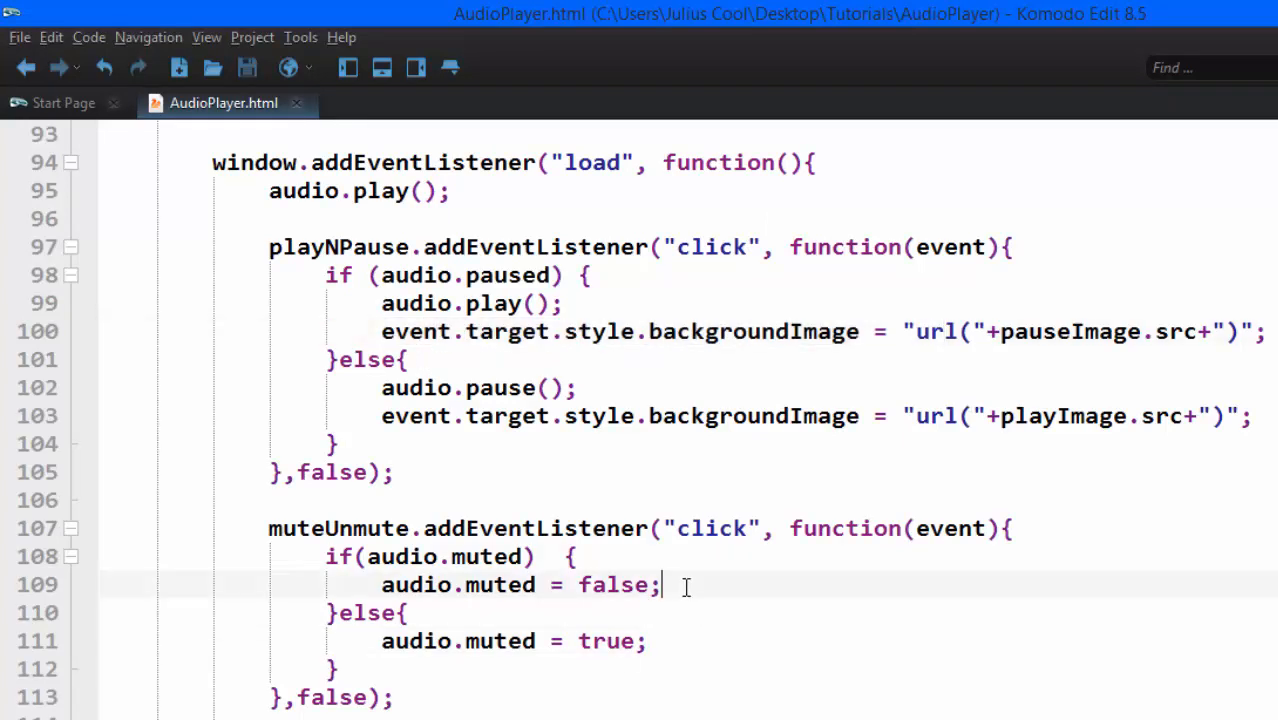
pyautogui.write('event.target.style.backgroundImage = "url("+muteImage.src+")";')
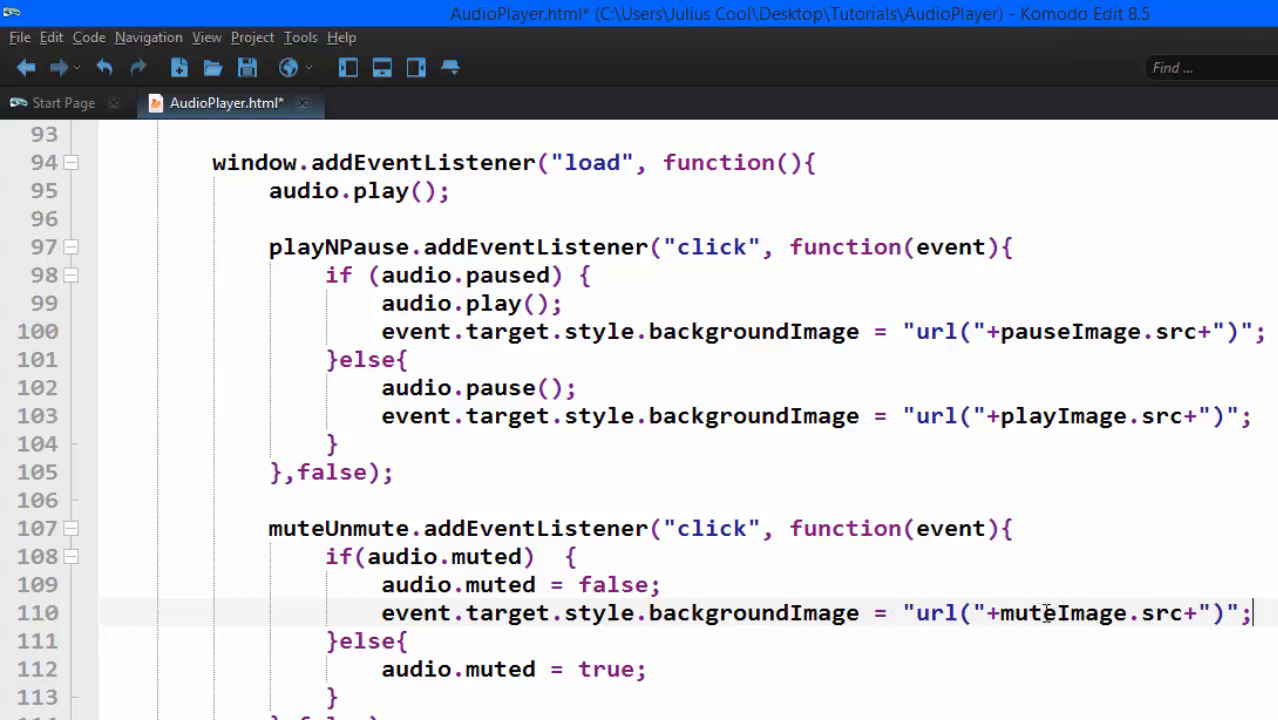
pyautogui.doubleClick(935, 613)
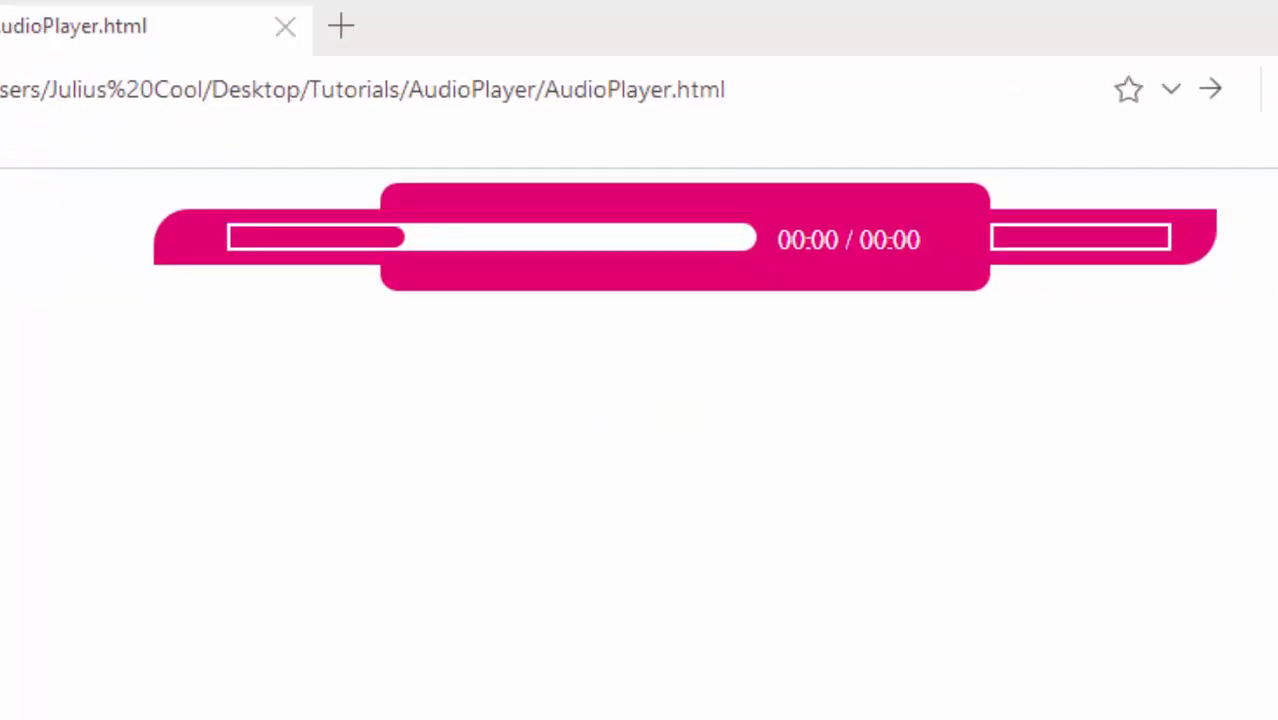
# Step: Reload AudioPlayer.html in UC Browser and toggle the speaker icon to test muting
pyautogui.click(185, 240)
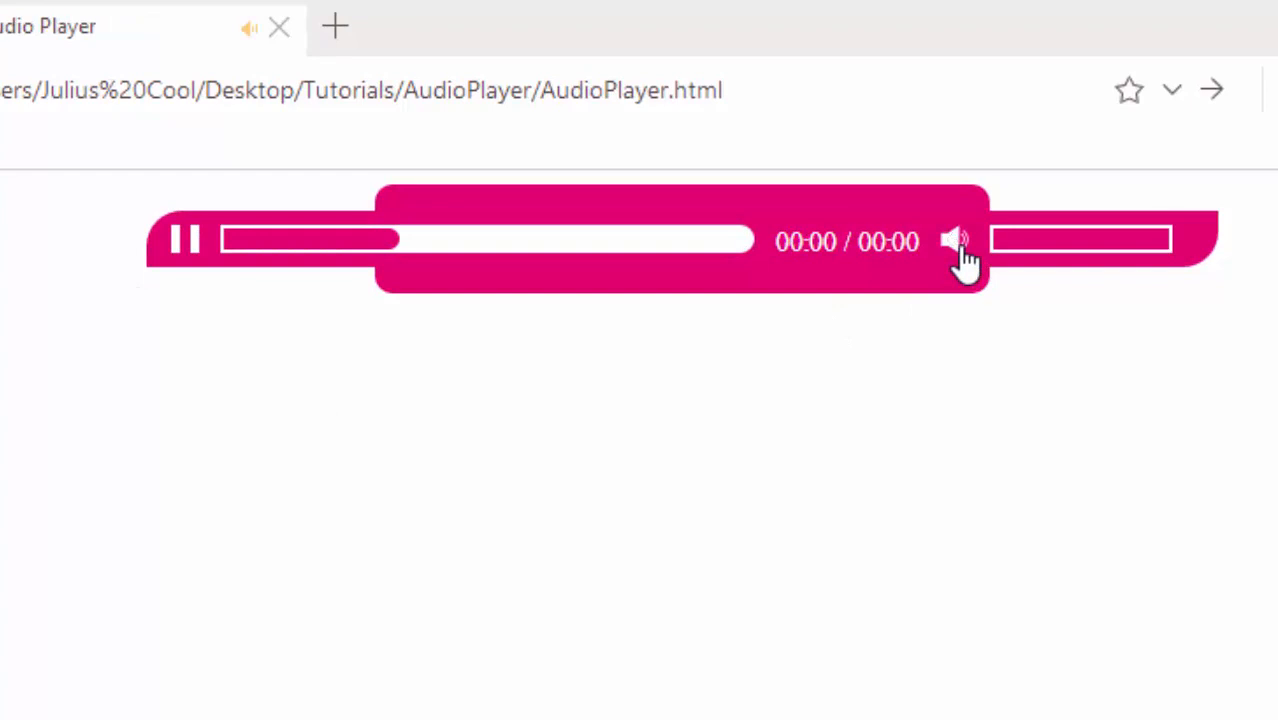
pyautogui.click(955, 240)
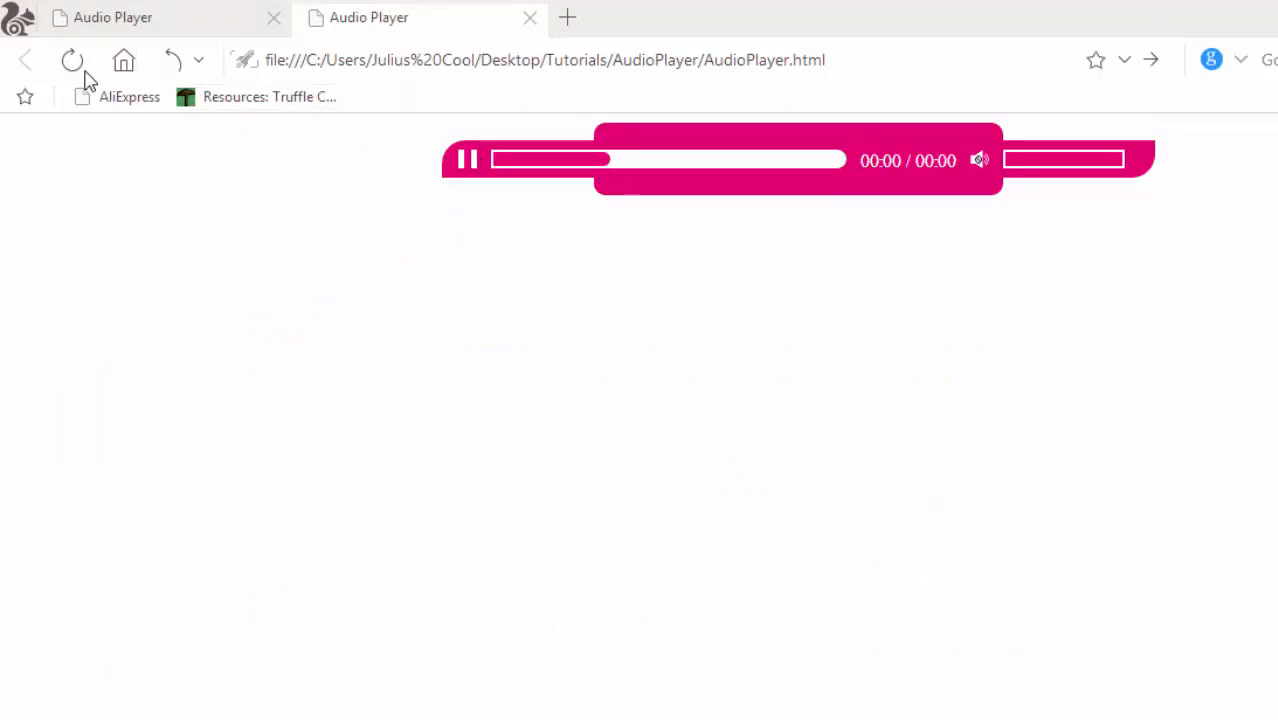
pyautogui.moveTo(800, 163)
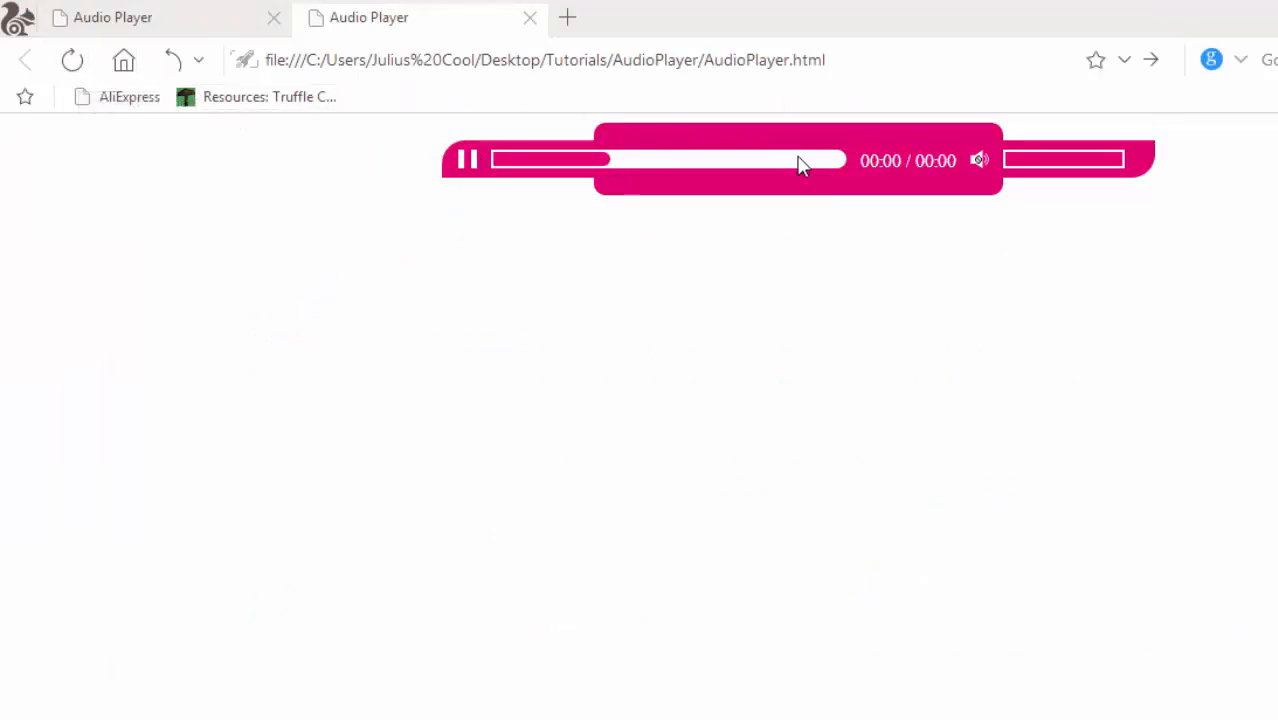